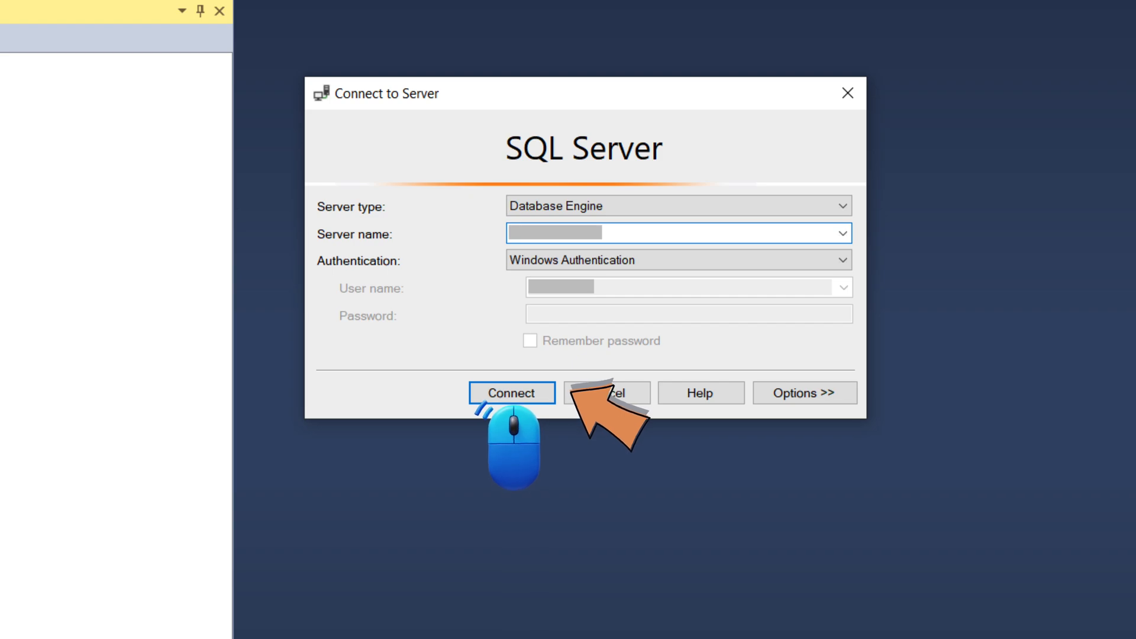
# Step: Connect to the database server using Windows Authentication
pyautogui.click(511, 392)
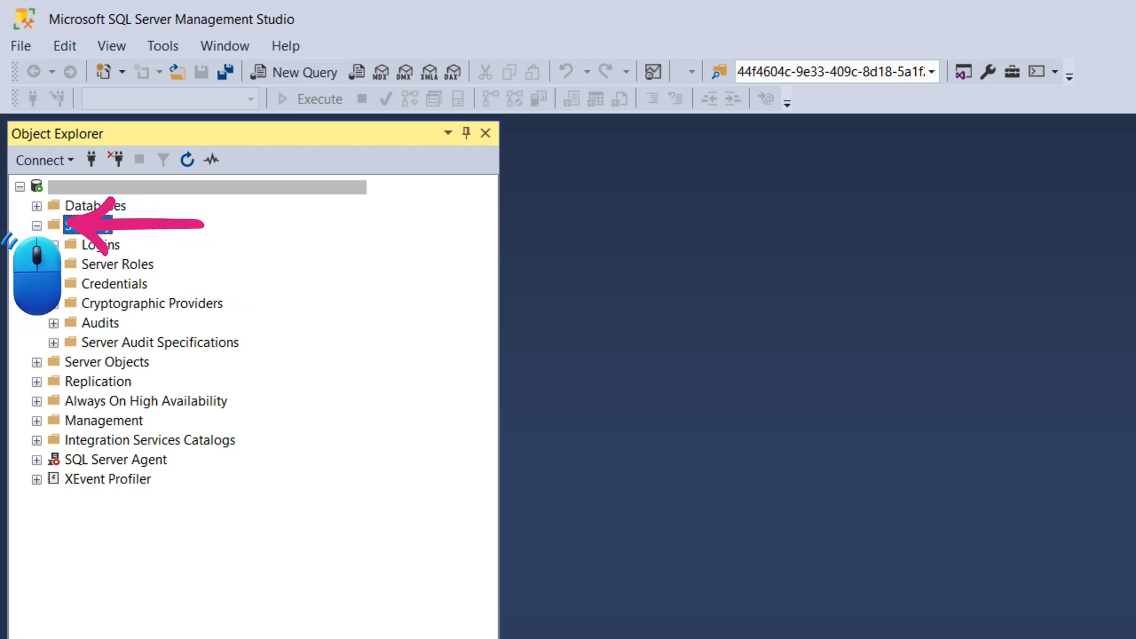
# Step: Start a new login from the server's Security > Logins node
pyautogui.click(87, 225)
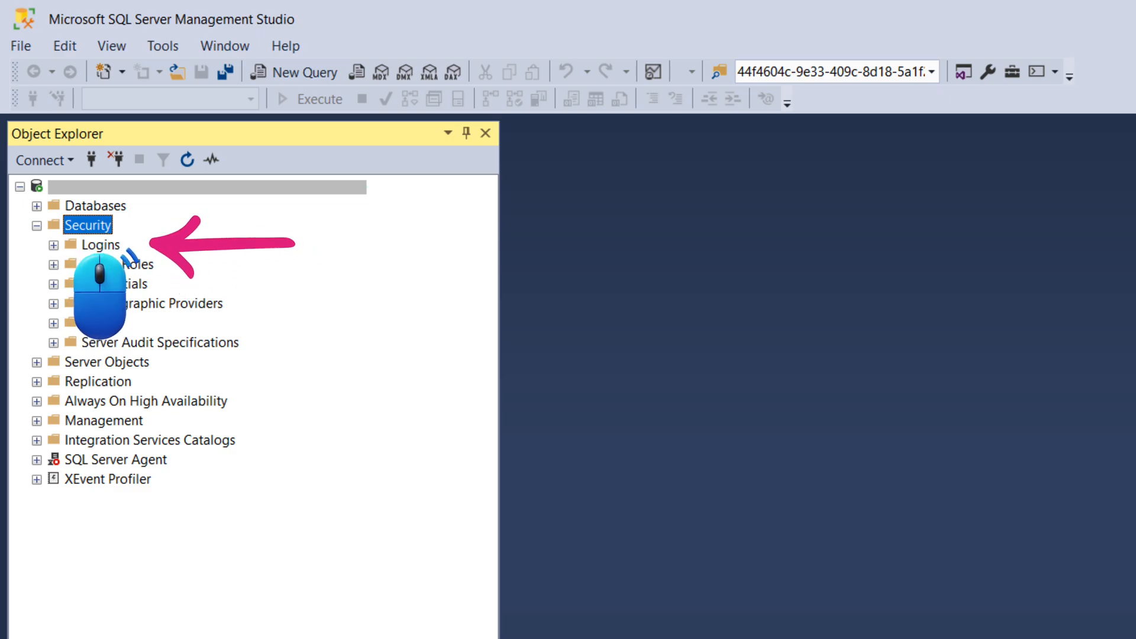
pyautogui.rightClick(102, 243)
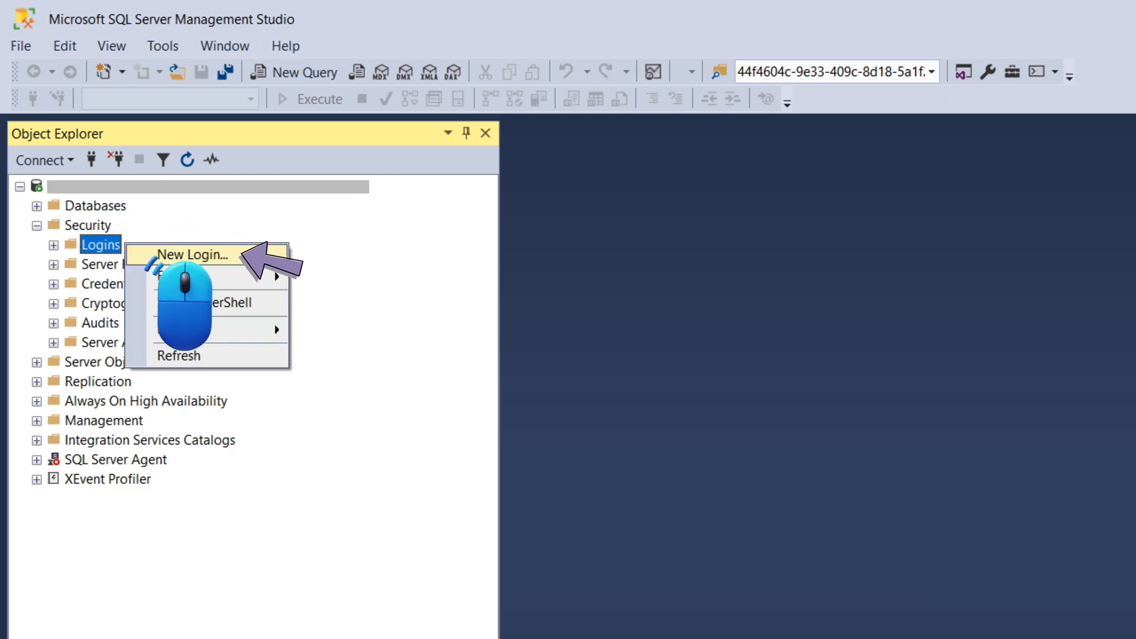
pyautogui.click(191, 254)
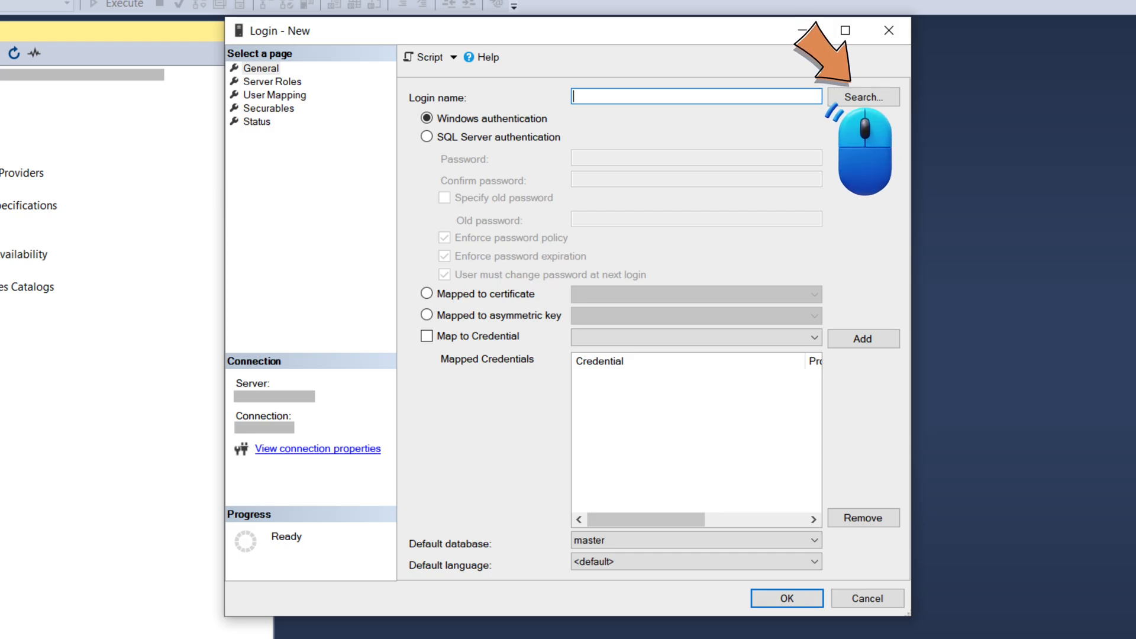
# Step: Search for a Windows account and set the local computer as search location
pyautogui.click(862, 96)
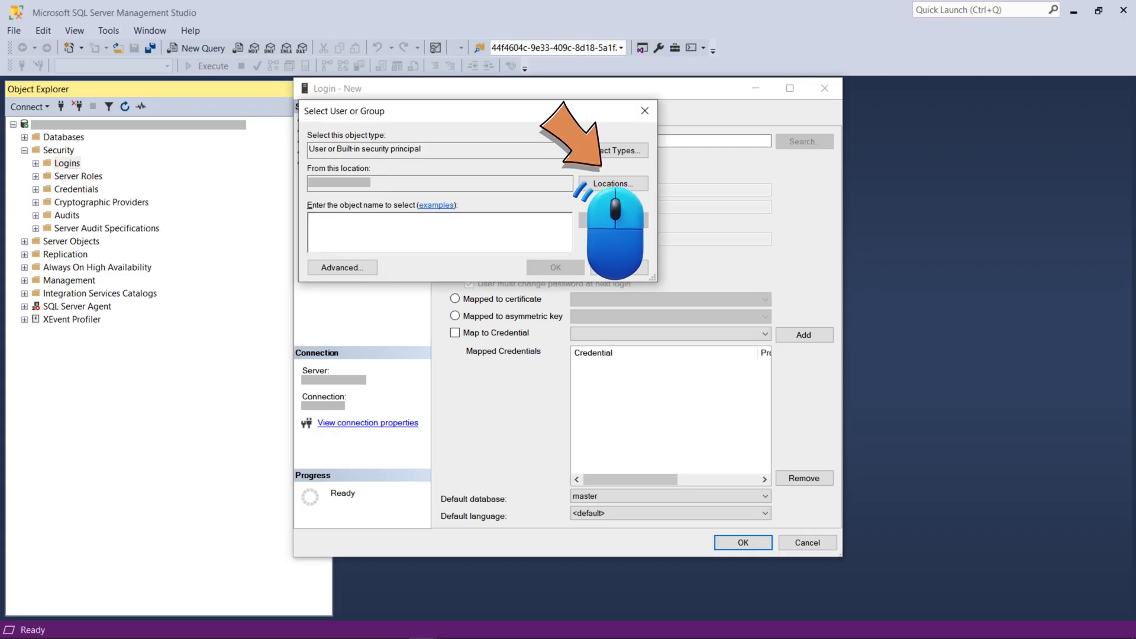
pyautogui.click(611, 184)
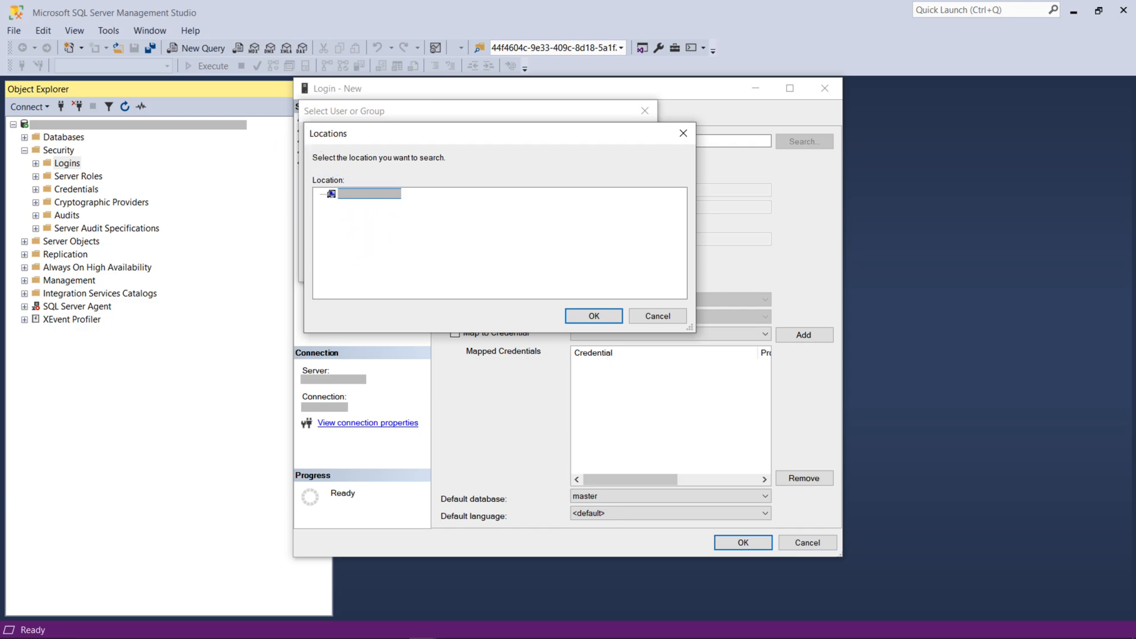
pyautogui.click(593, 314)
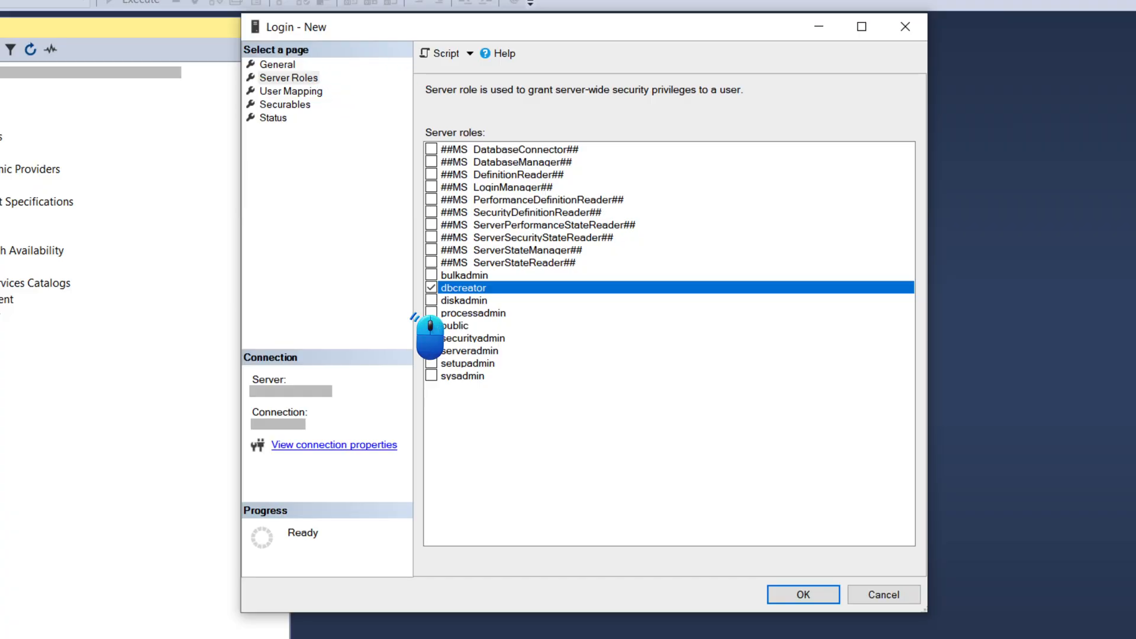
# Step: Grant the public server role alongside dbcreator and save the new login
pyautogui.click(431, 325)
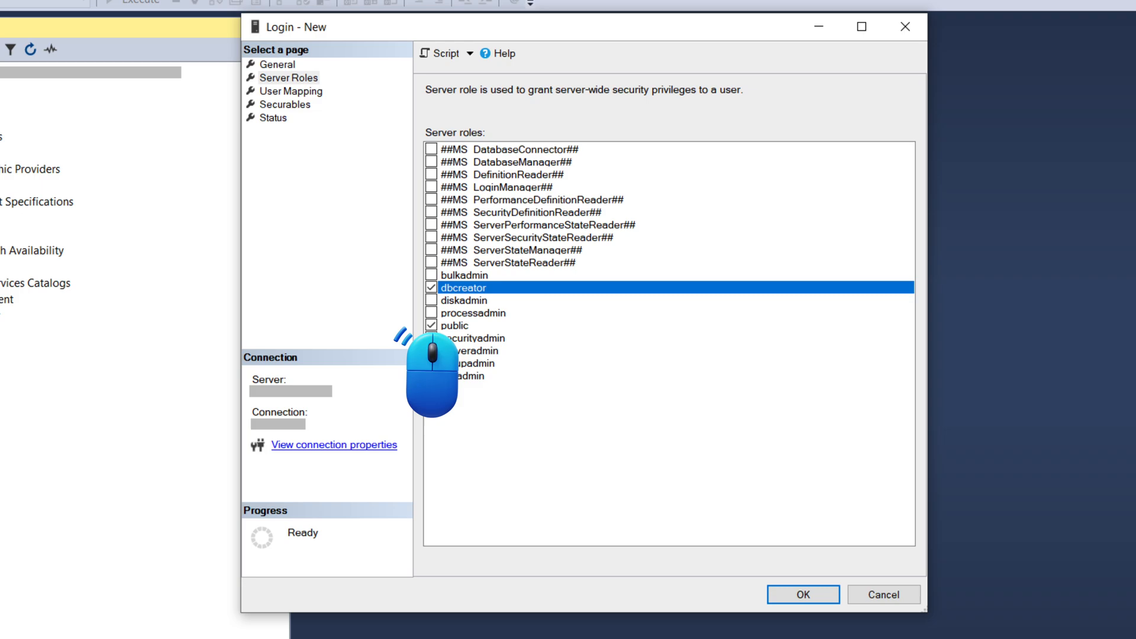
pyautogui.click(269, 121)
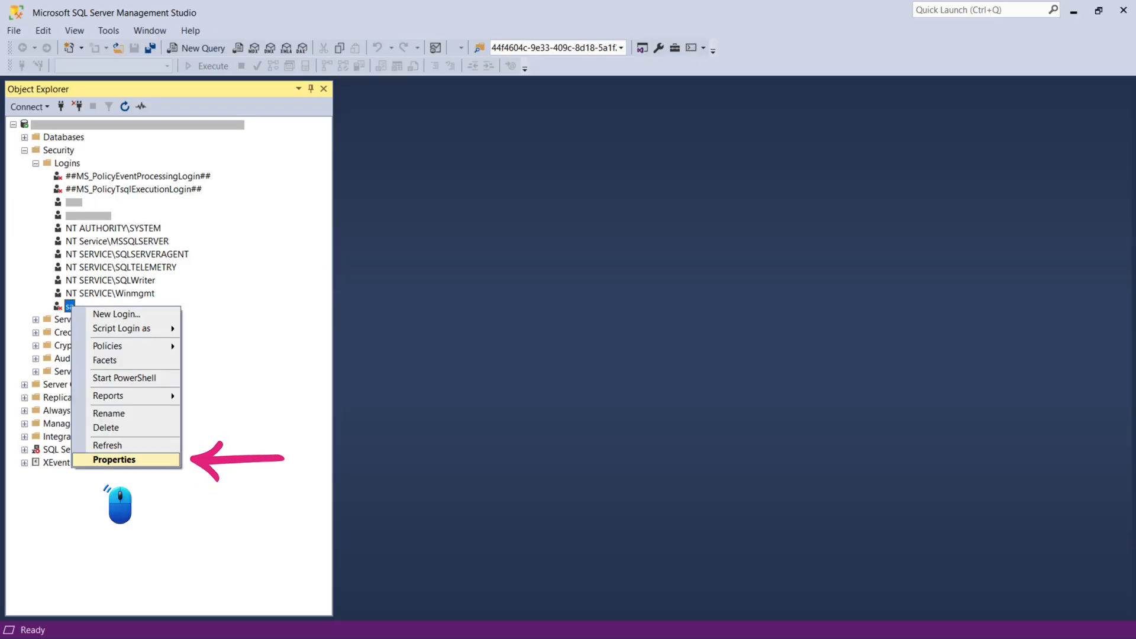
# Step: Bring up the sa login's properties for editing
pyautogui.click(114, 459)
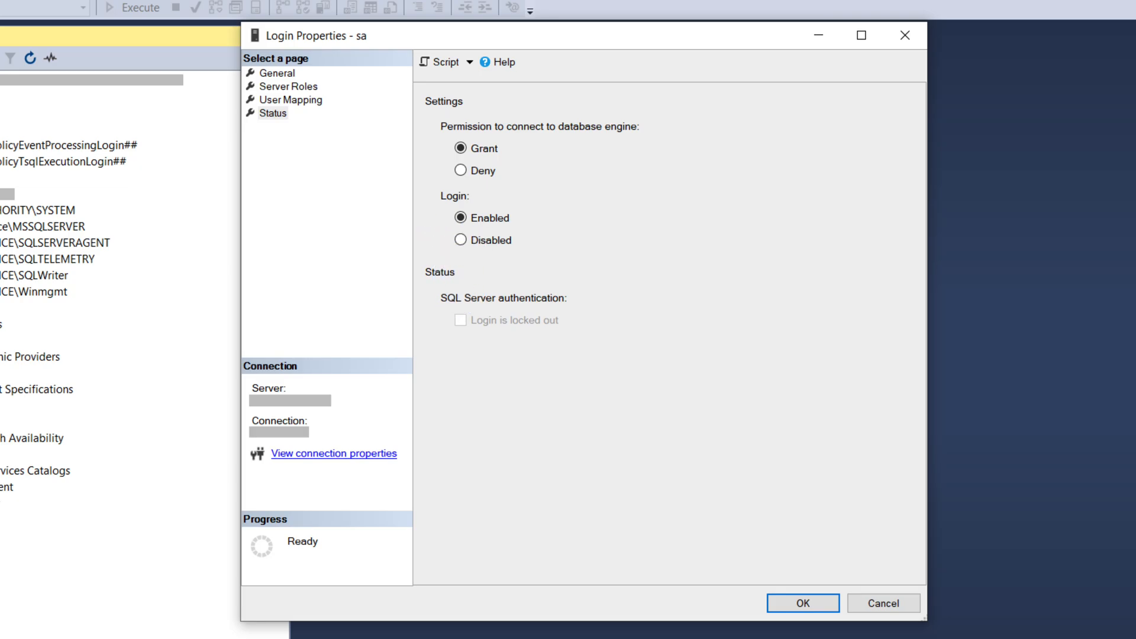
# Step: Confirm the sa login enabled with its new password on the General page
pyautogui.click(277, 72)
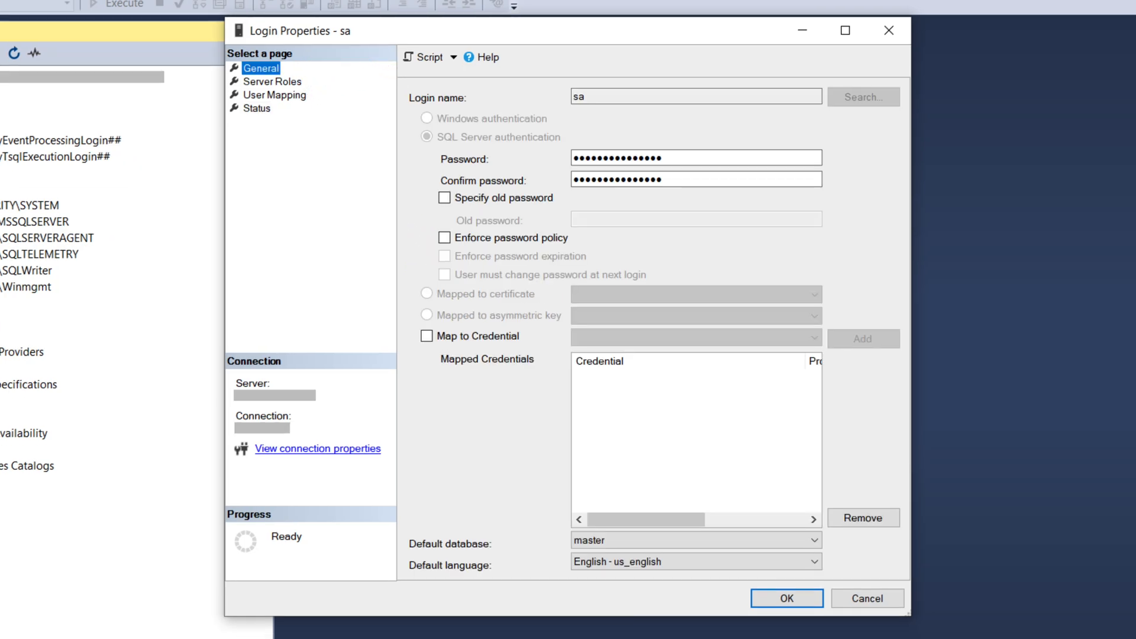
pyautogui.click(785, 597)
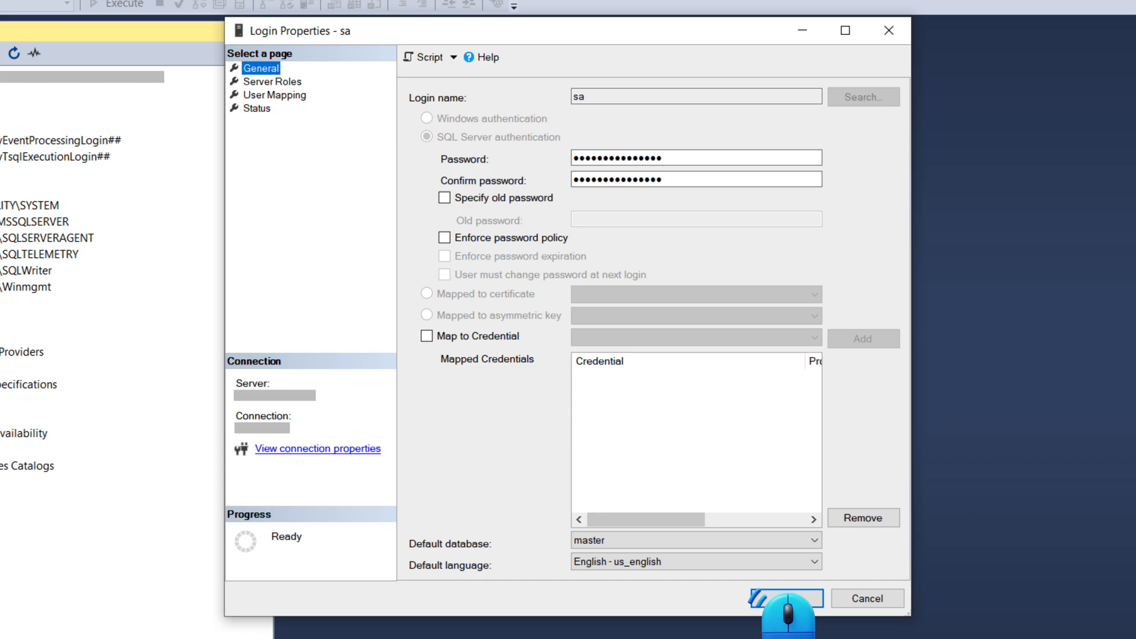